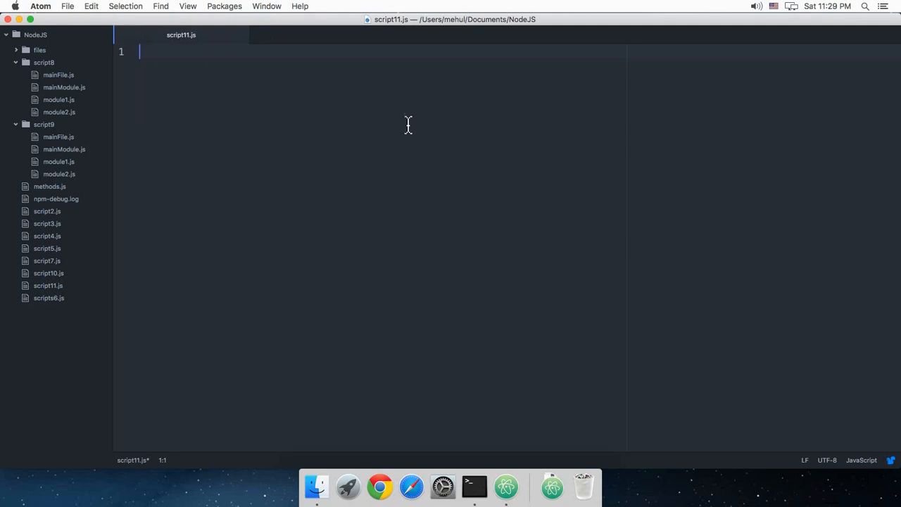
# Step: Select script10.js's file-reading code from the console.log line to the end for copying
pyautogui.click(48, 273)
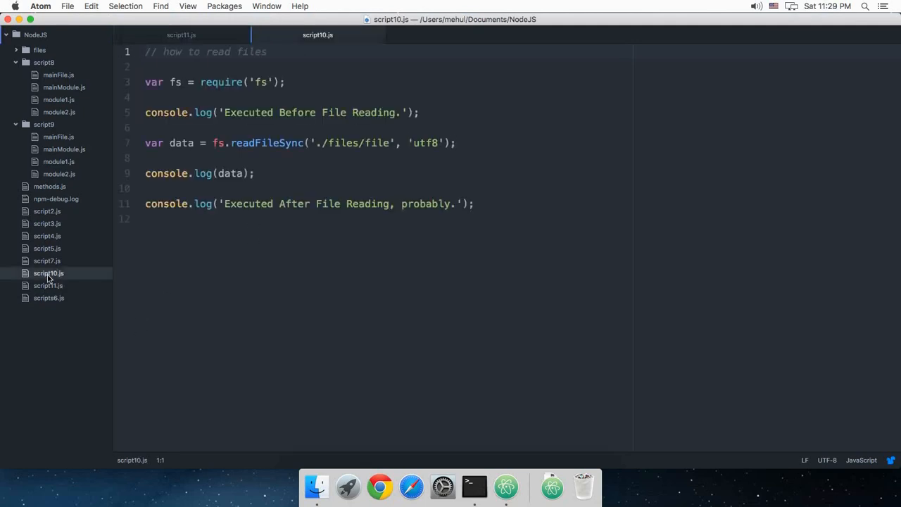
pyautogui.moveTo(191, 101)
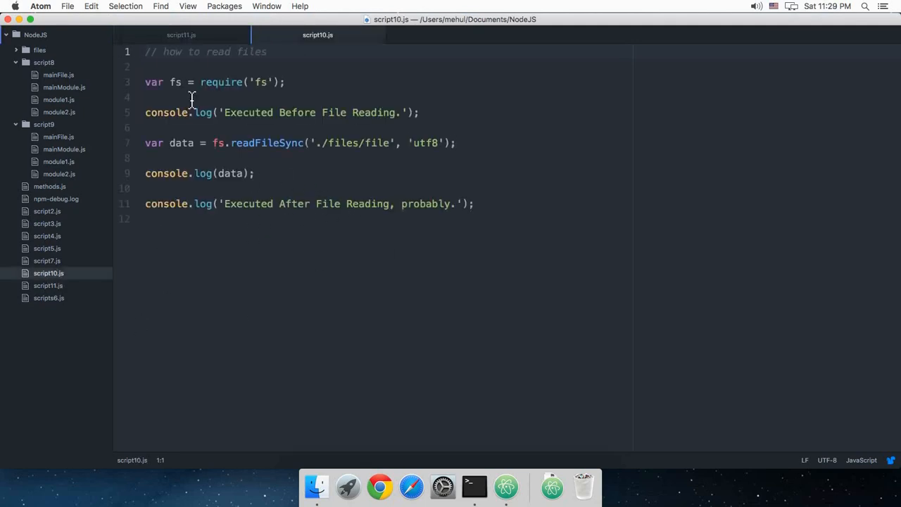
pyautogui.moveTo(533, 214)
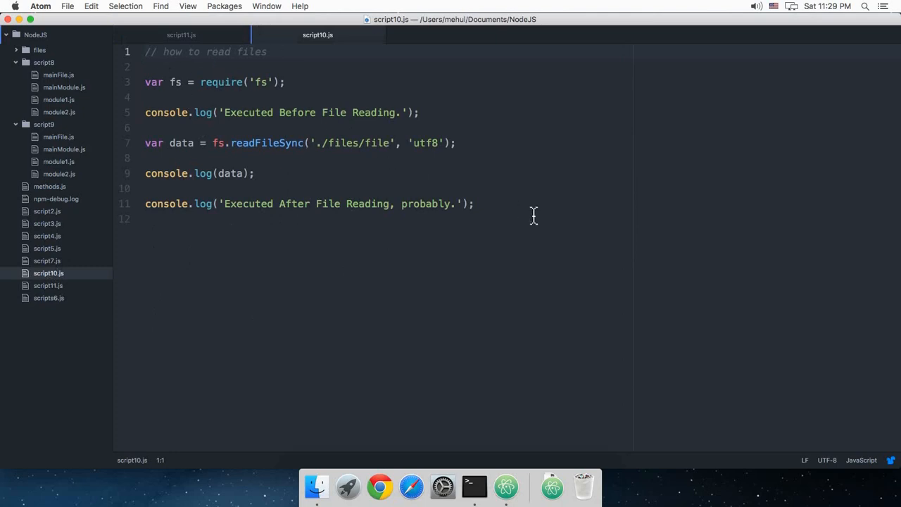
pyautogui.click(477, 203)
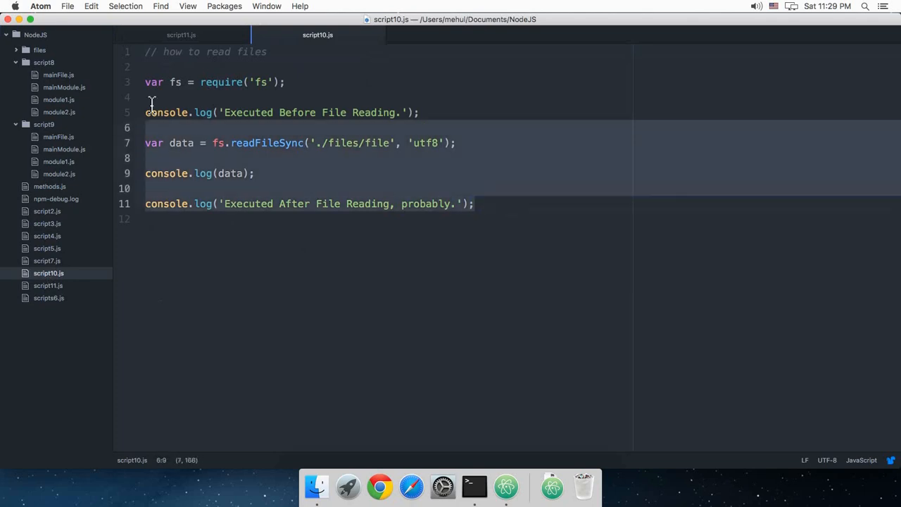
# Step: Paste the code into script11.js as fs.writeFile targeting './files/file2'
pyautogui.click(181, 34)
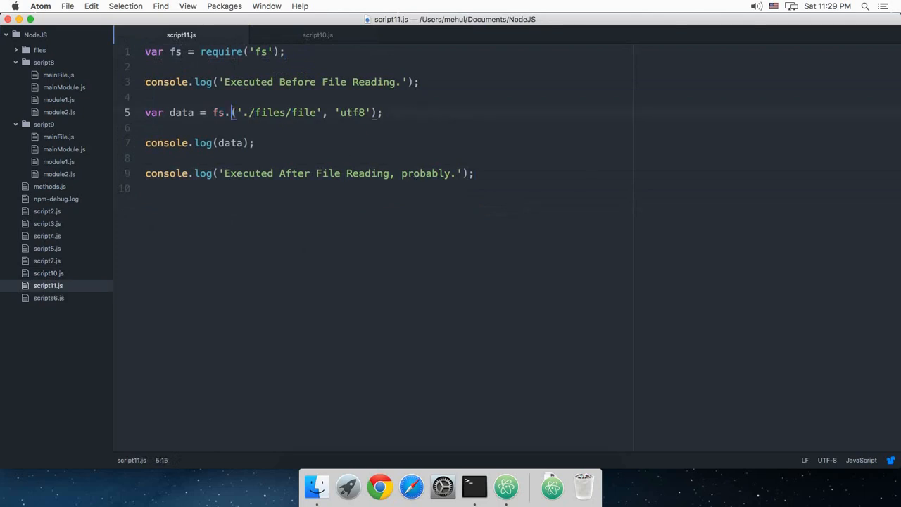
pyautogui.write('writeFile')
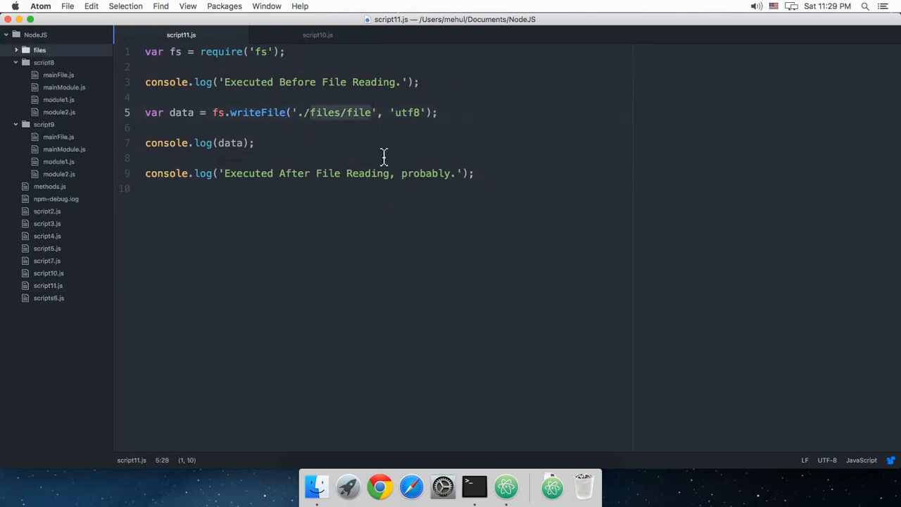
pyautogui.moveTo(395, 189)
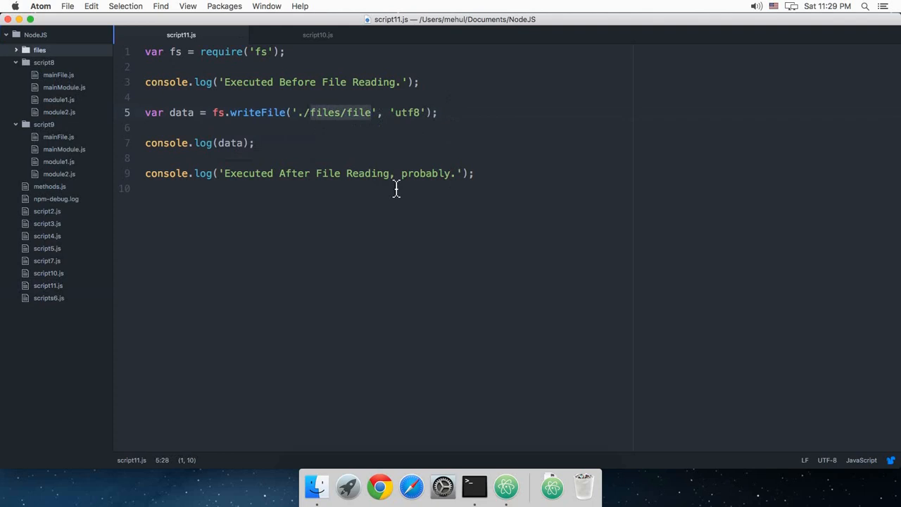
pyautogui.moveTo(396, 189)
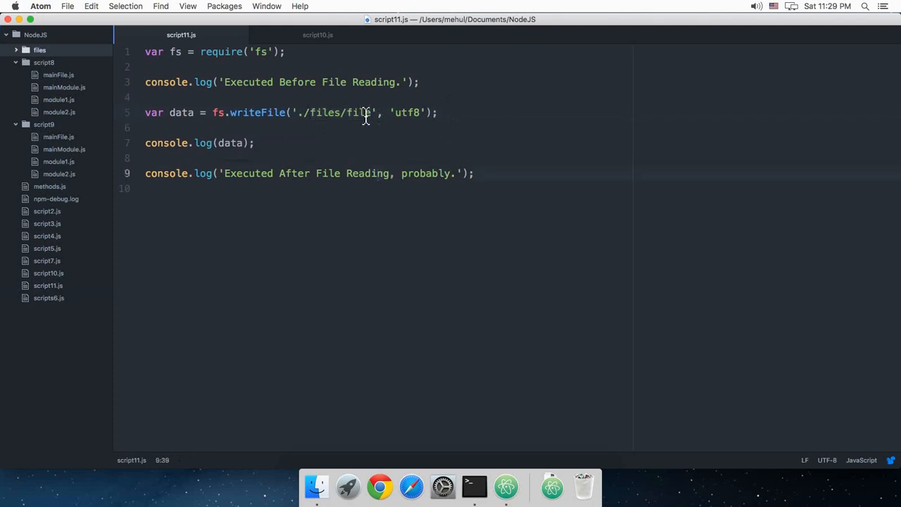
pyautogui.write('2')
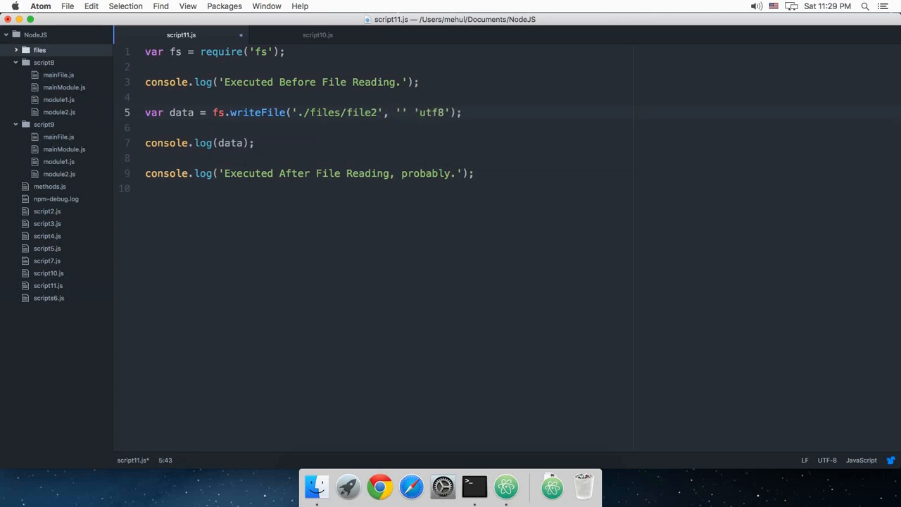
# Step: Pass 'Hello there! What\'s up?!' as writeFile's content argument before 'utf8'
pyautogui.write('H')
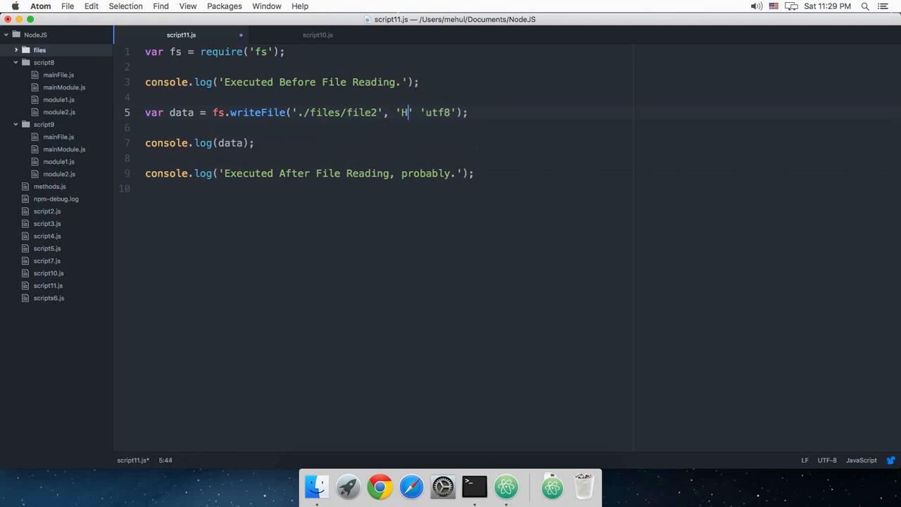
pyautogui.write('ello there!')
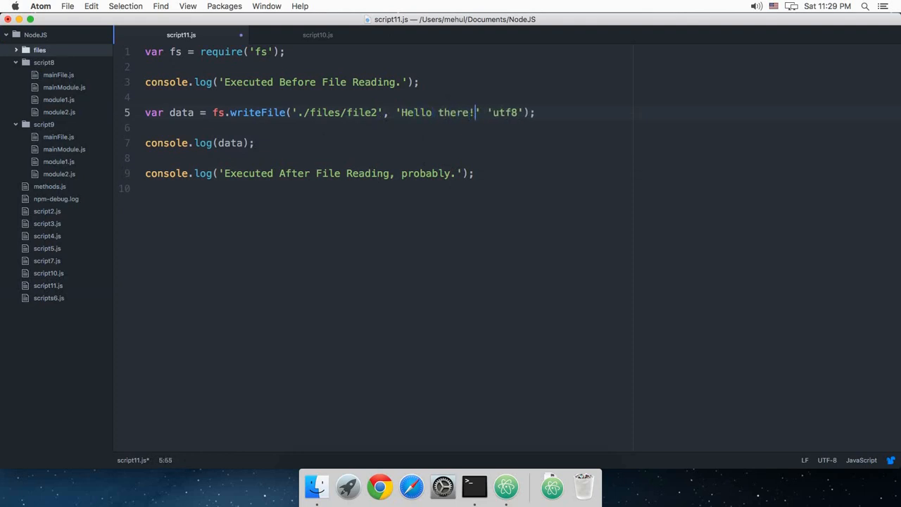
pyautogui.write('Whats')
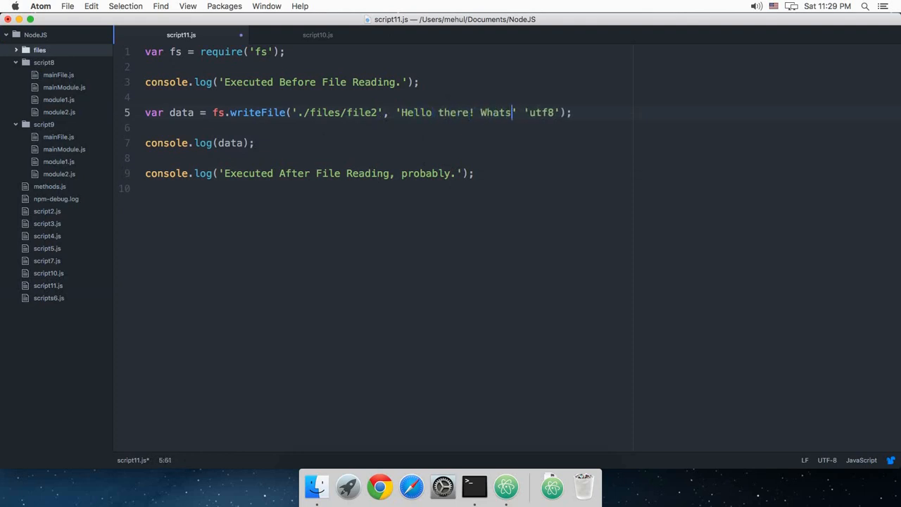
pyautogui.write("\\'")
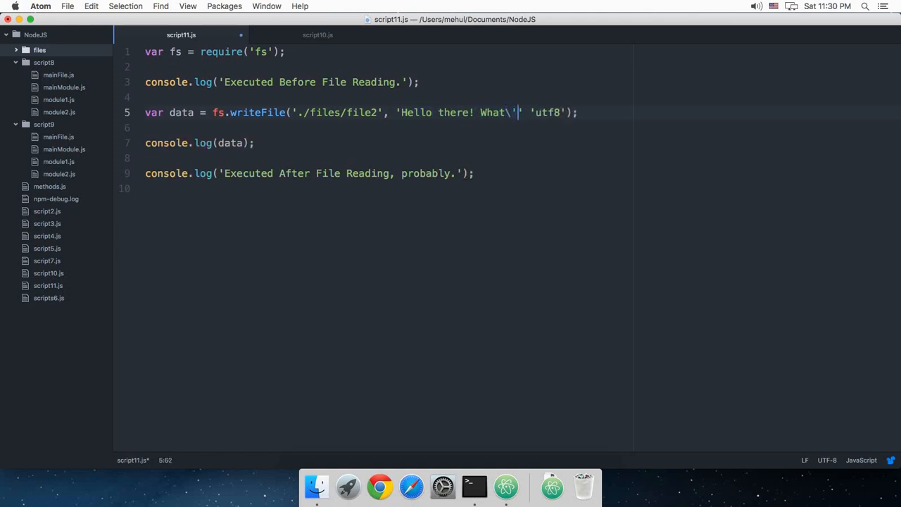
pyautogui.write('s up?!')
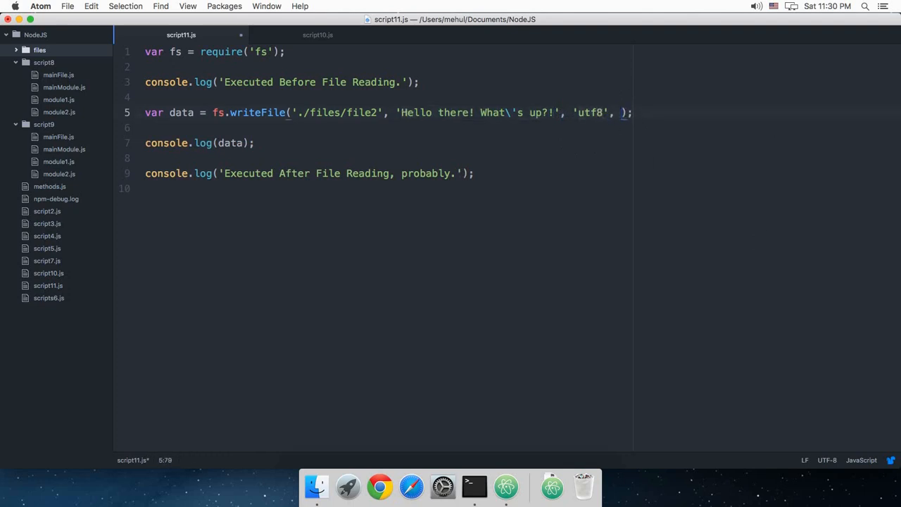
# Step: Close writeFile with an empty function() {} callback and delete the console.log(data) line
pyautogui.write('function() {')
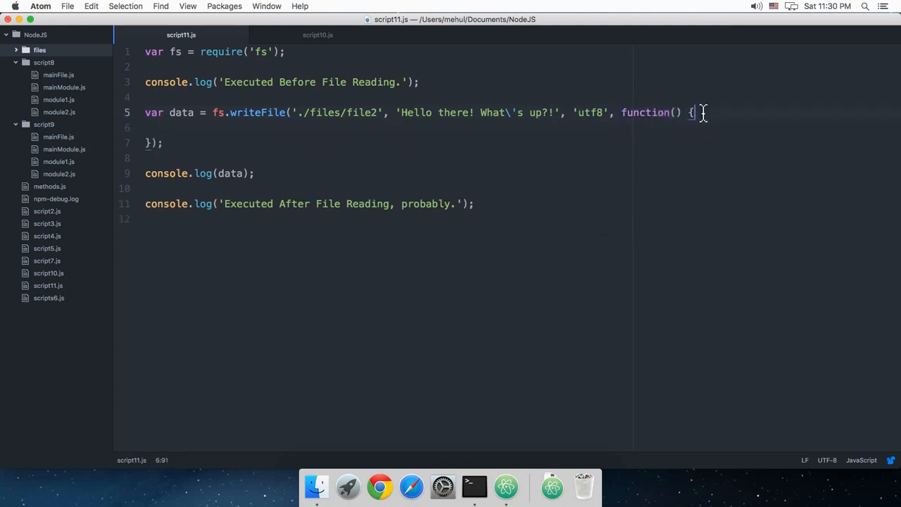
pyautogui.click(236, 113)
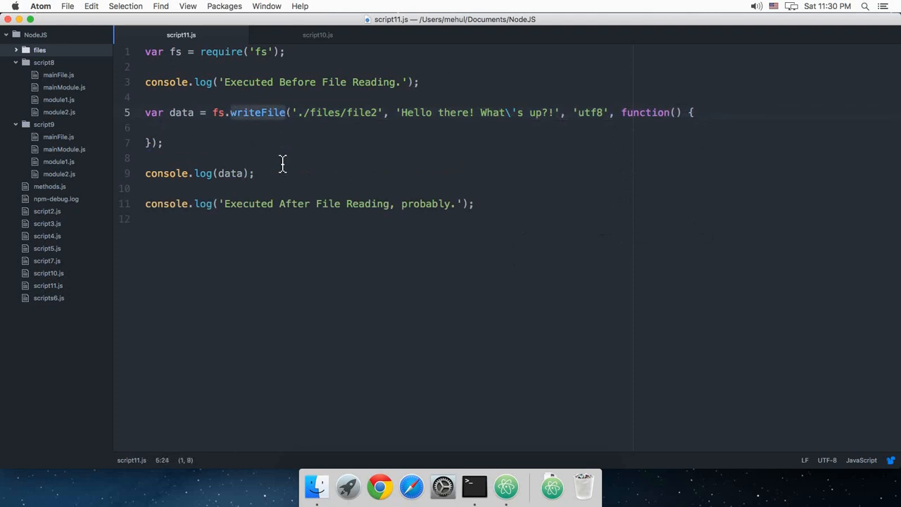
pyautogui.click(163, 142)
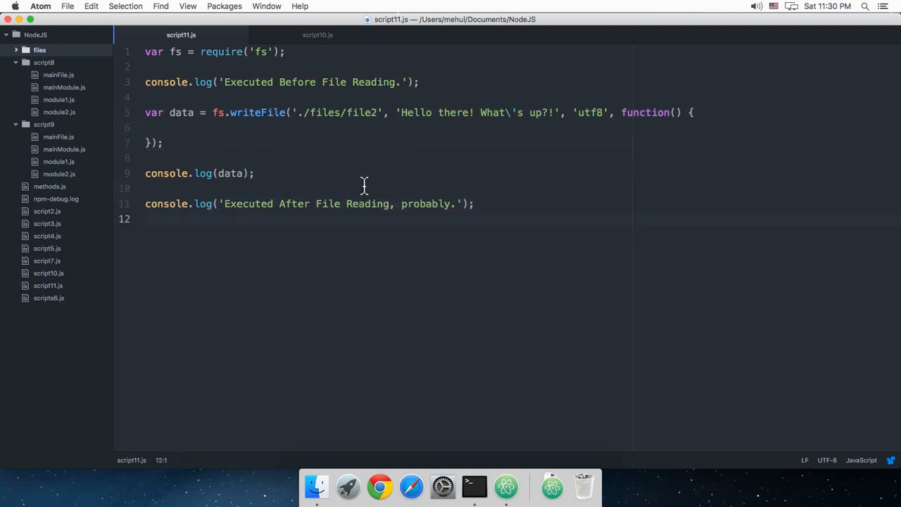
pyautogui.click(163, 142)
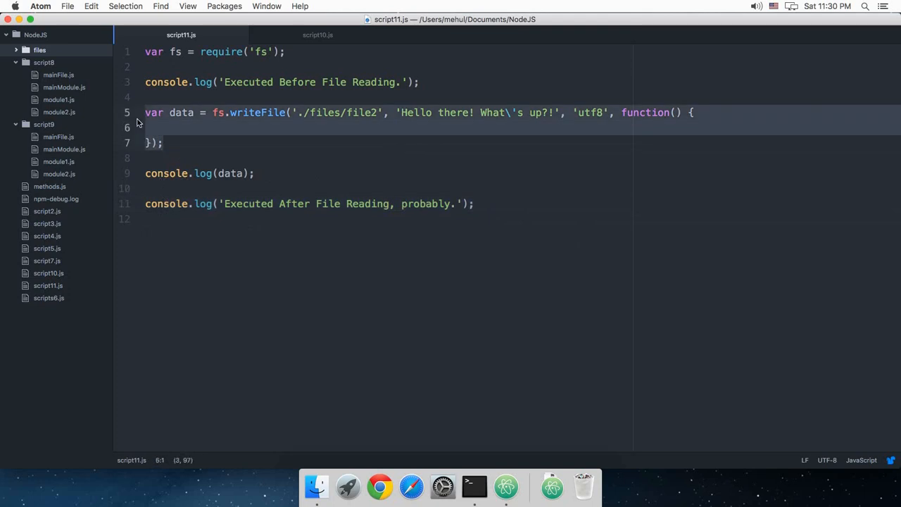
pyautogui.click(266, 173)
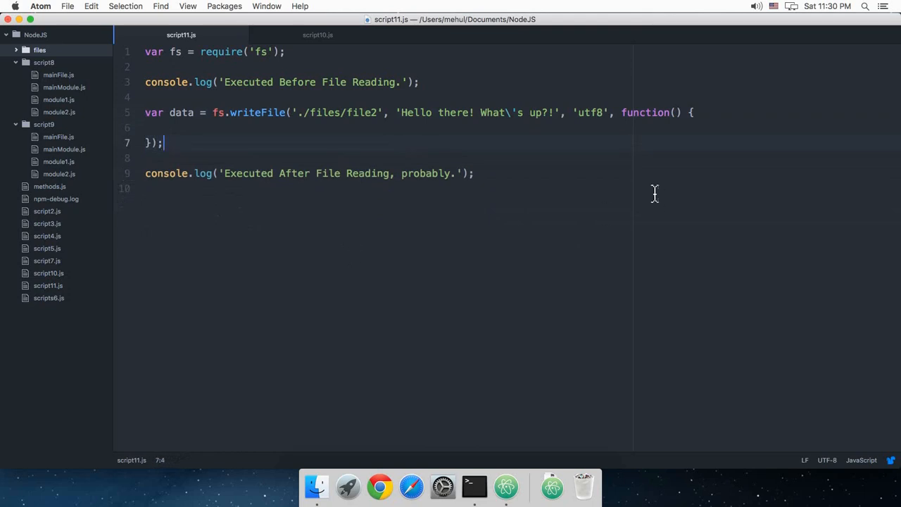
# Step: Give the callback an error parameter with body 'if(error) throw error;'
pyautogui.write('error')
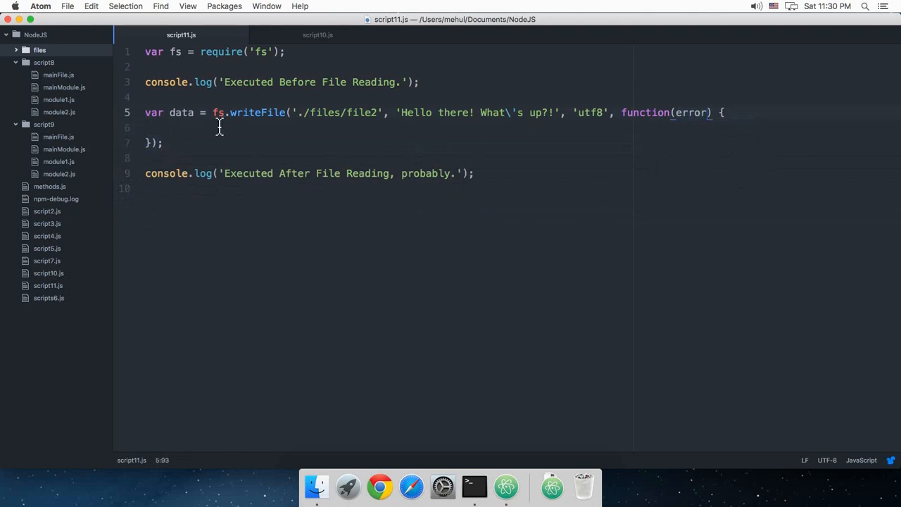
pyautogui.write('if(error')
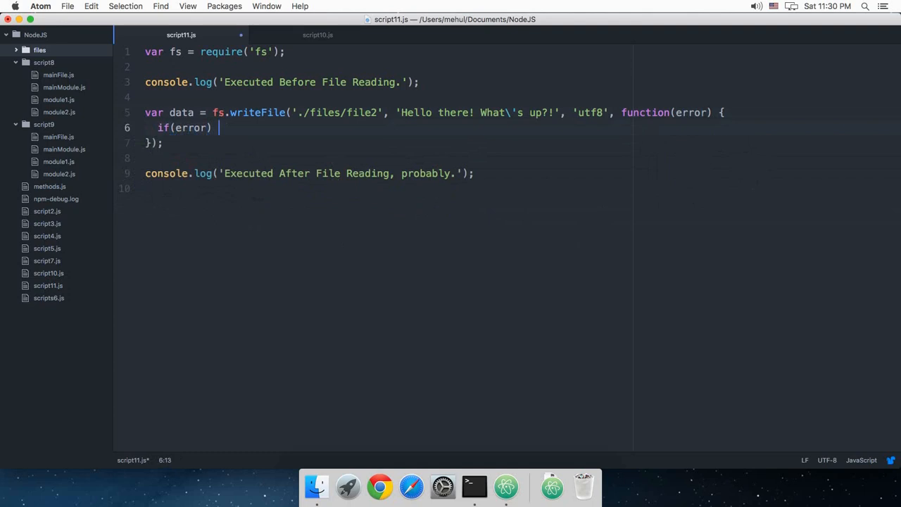
pyautogui.write('throw')
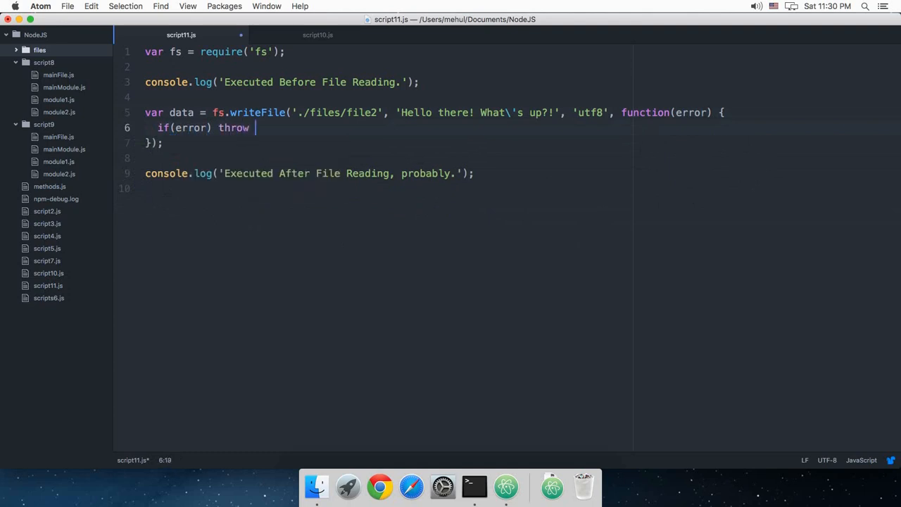
pyautogui.write('error;')
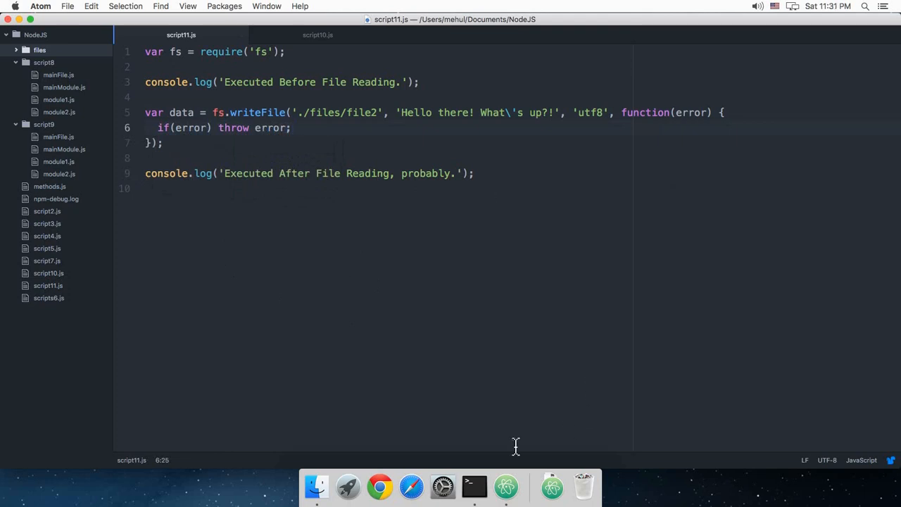
# Step: In Terminal, cd into Documents/NodeJS and run node script10.js
pyautogui.click(473, 486)
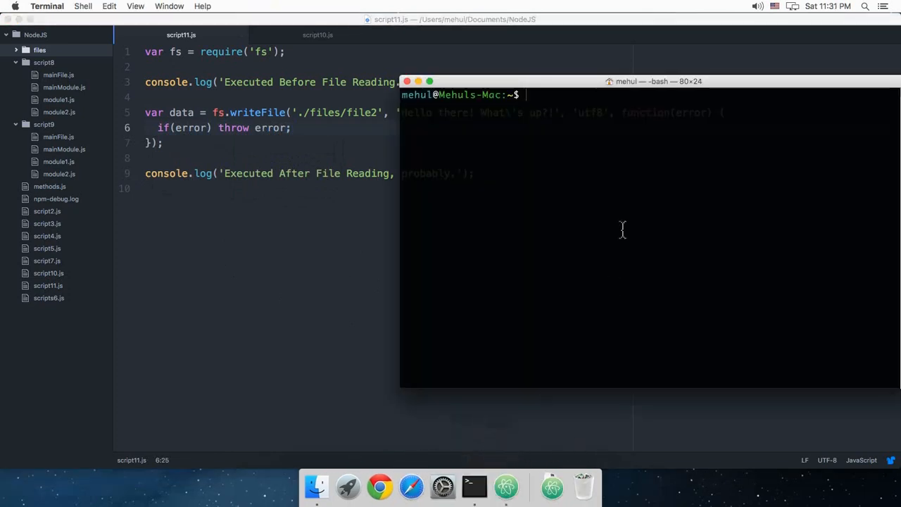
pyautogui.write('ls')
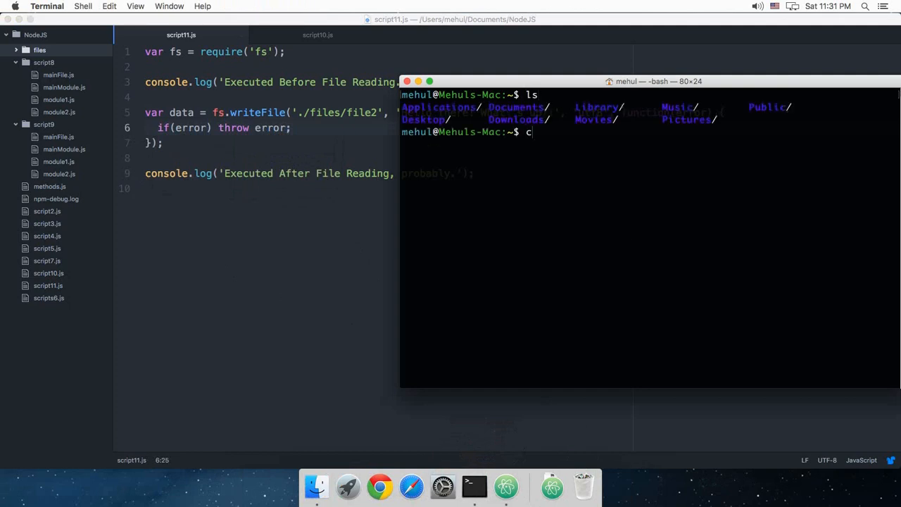
pyautogui.write('d D')
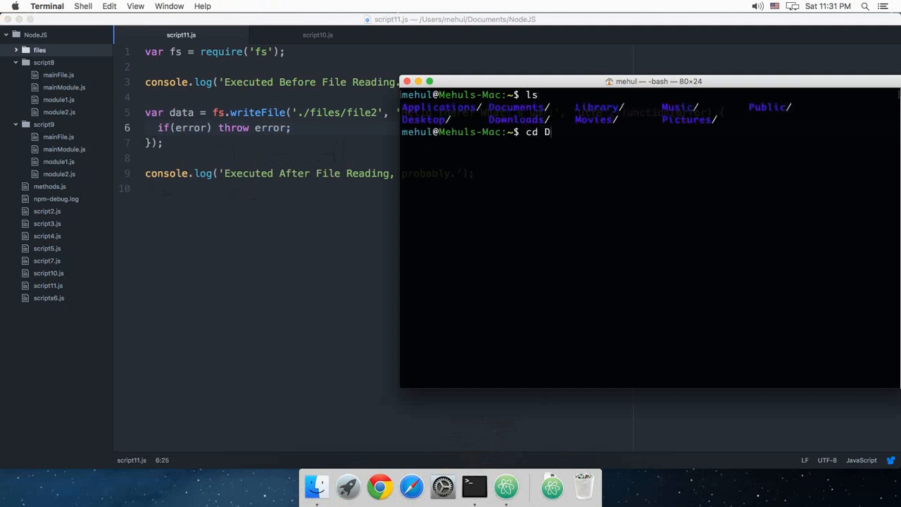
pyautogui.write('ocuments/NodeJS')
pyautogui.write('ls')
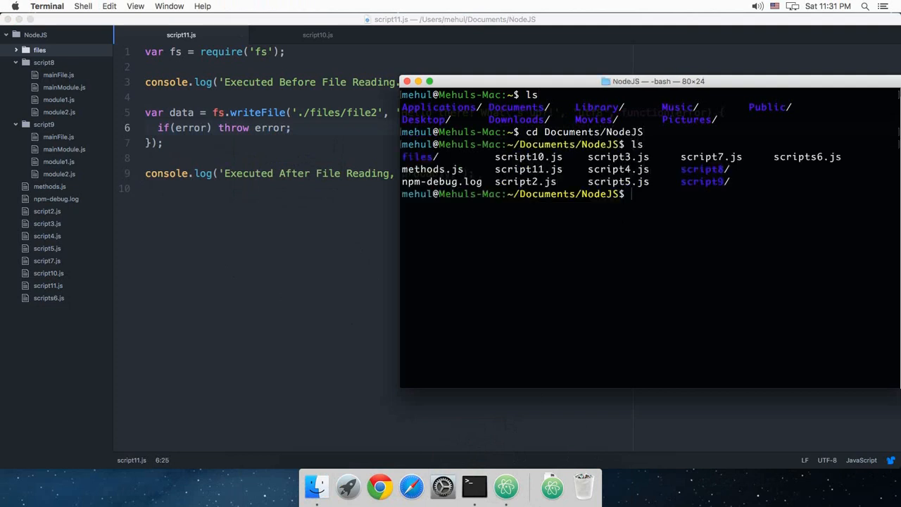
pyautogui.write('node sc')
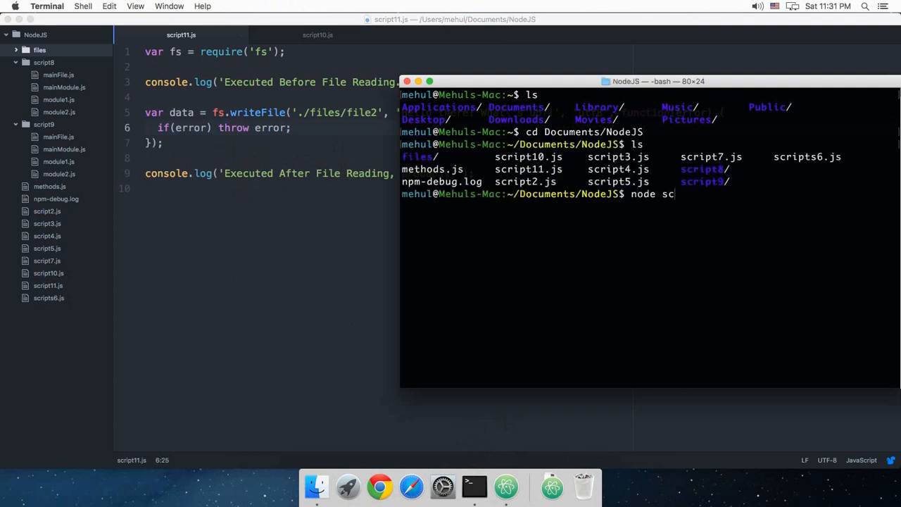
pyautogui.write('ript10.')
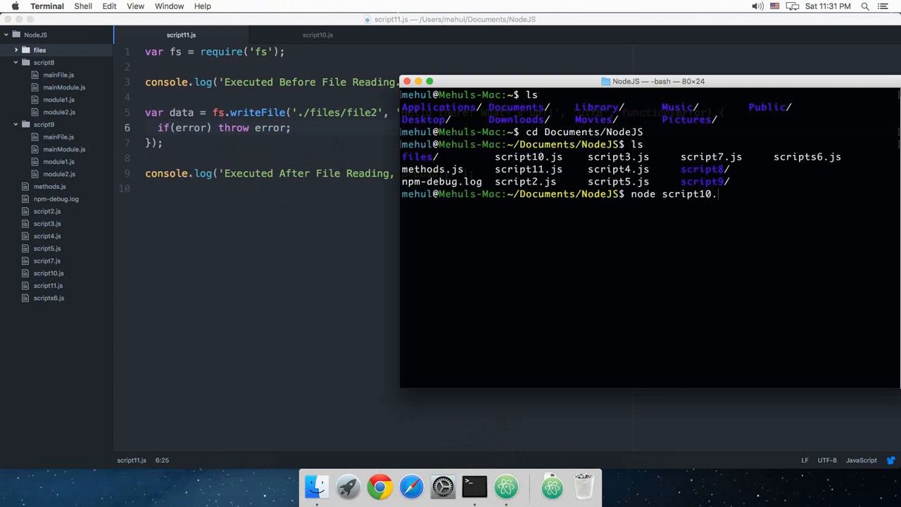
pyautogui.press('Return')
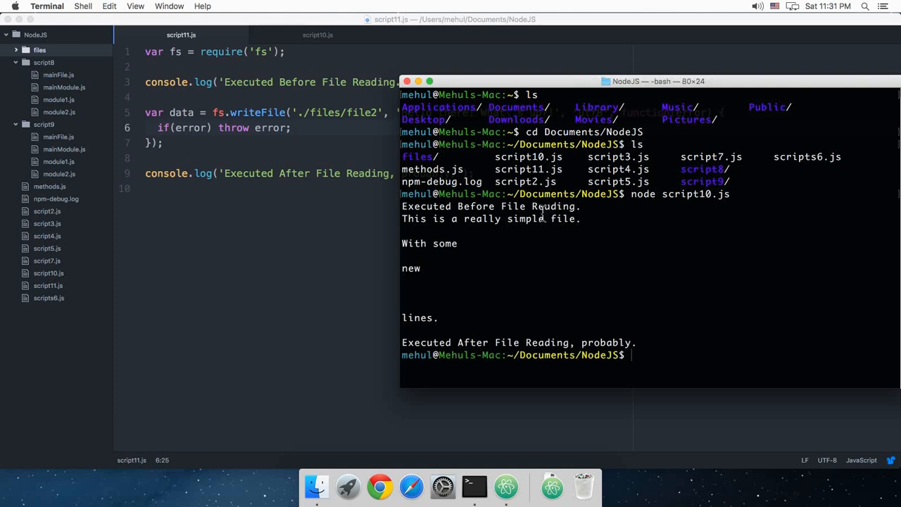
pyautogui.moveTo(736, 361)
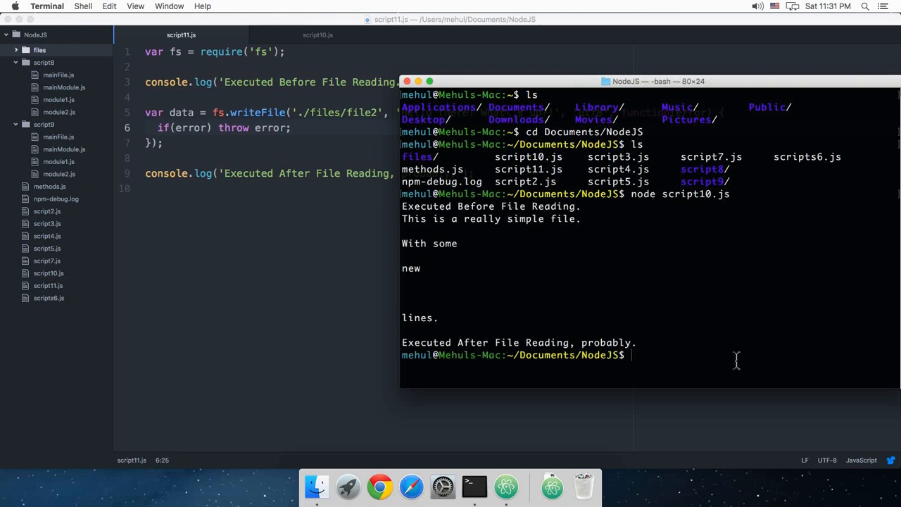
# Step: Run node script11.js from the same folder
pyautogui.write('node script1.js')
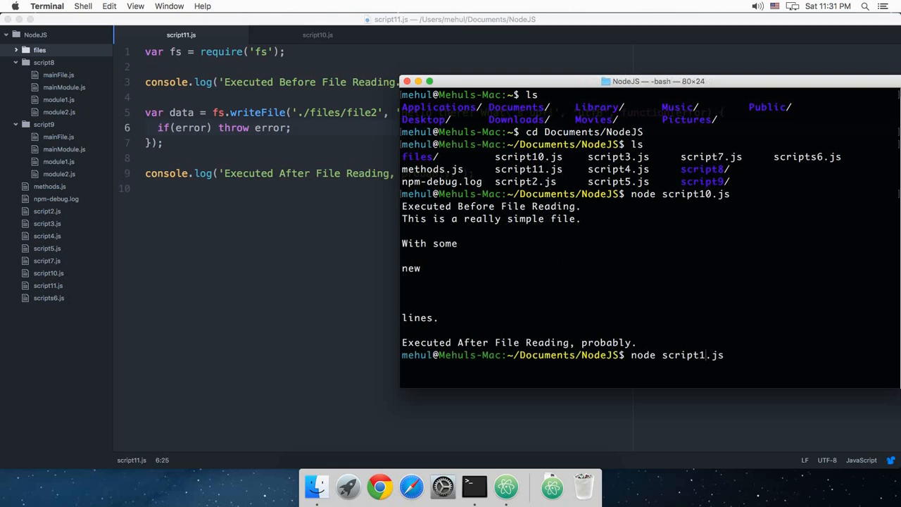
pyautogui.press('Return')
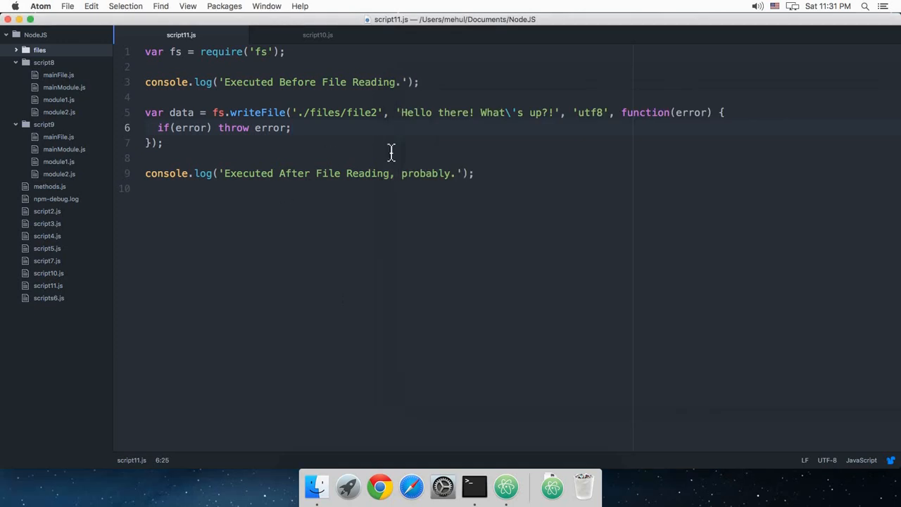
# Step: Log 'file written' in the callback and rerun script11.js so Terminal prints it
pyautogui.write('con')
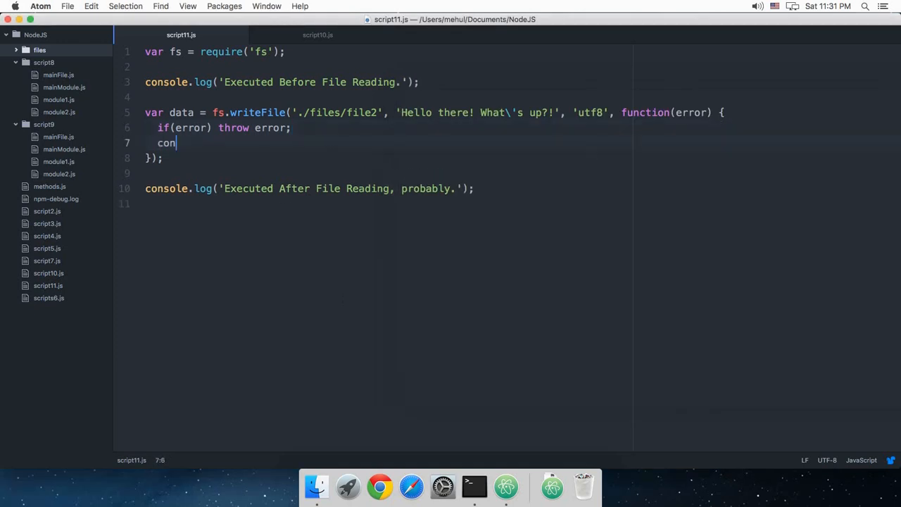
pyautogui.write("sole.log('fil')")
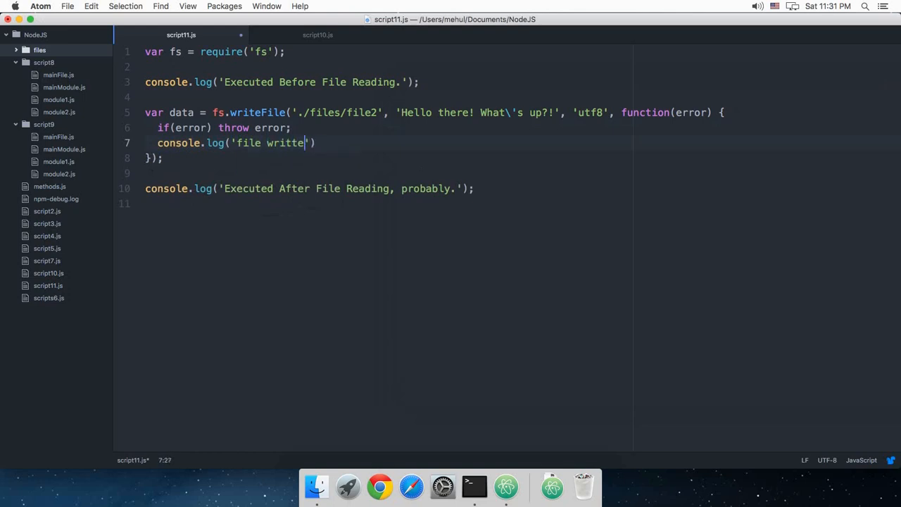
pyautogui.write("n');")
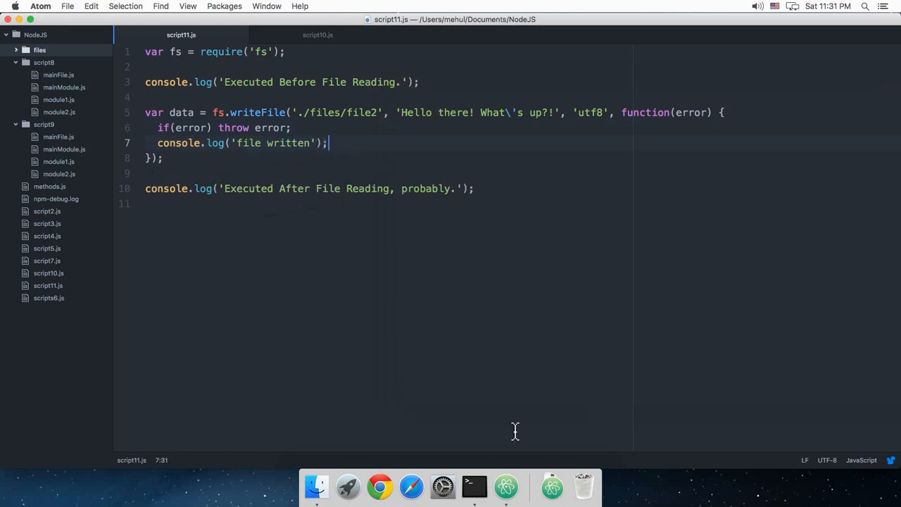
pyautogui.click(473, 486)
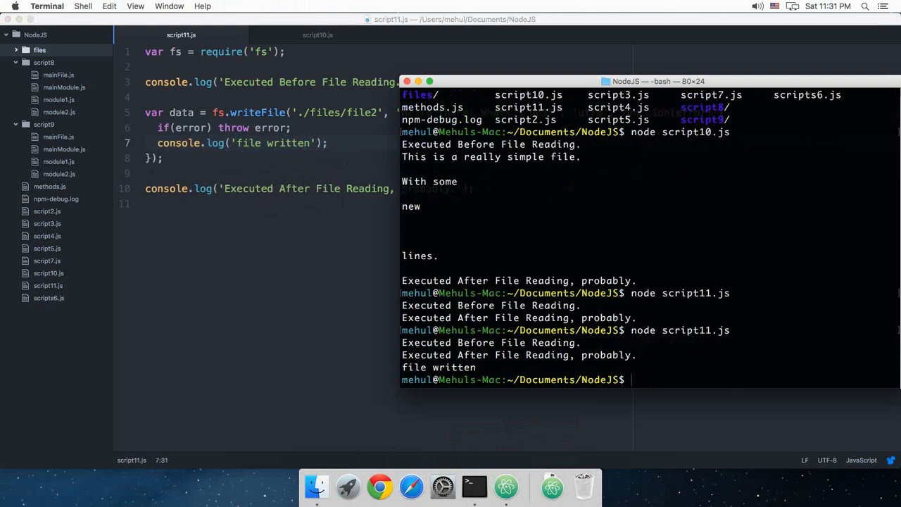
pyautogui.doubleClick(438, 366)
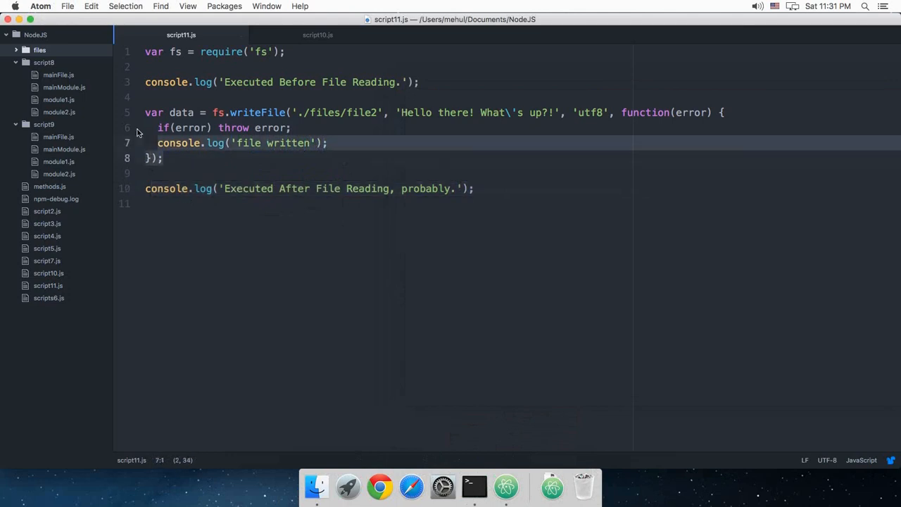
# Step: Check file2 shows the greeting, retarget the write to './files/file3' and run it
pyautogui.click(39, 50)
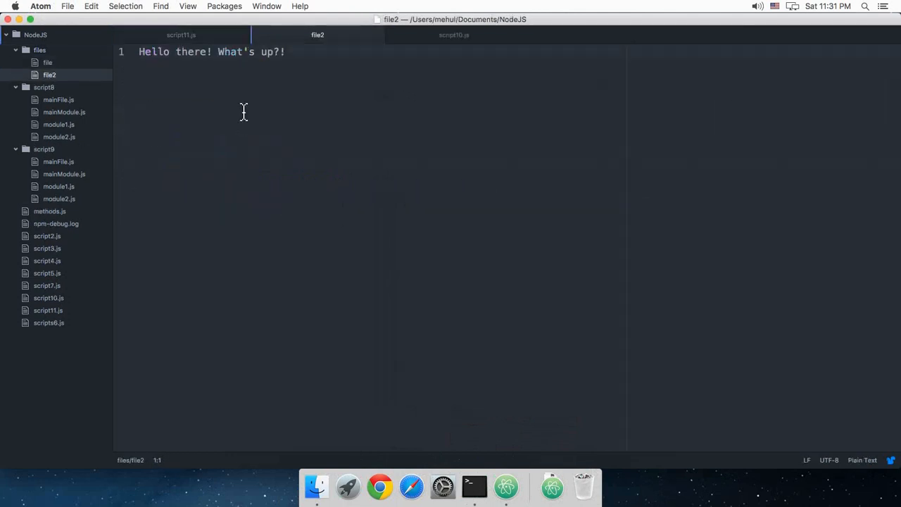
pyautogui.click(180, 34)
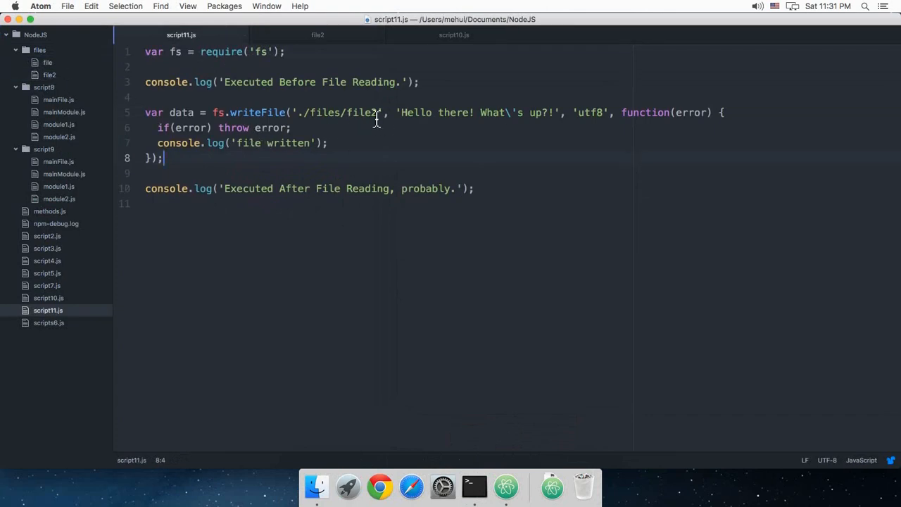
pyautogui.write('3')
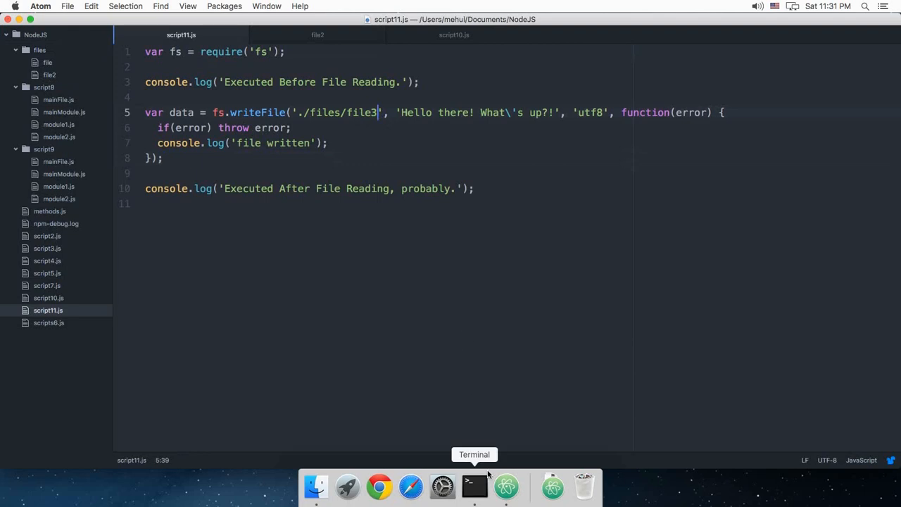
pyautogui.click(473, 486)
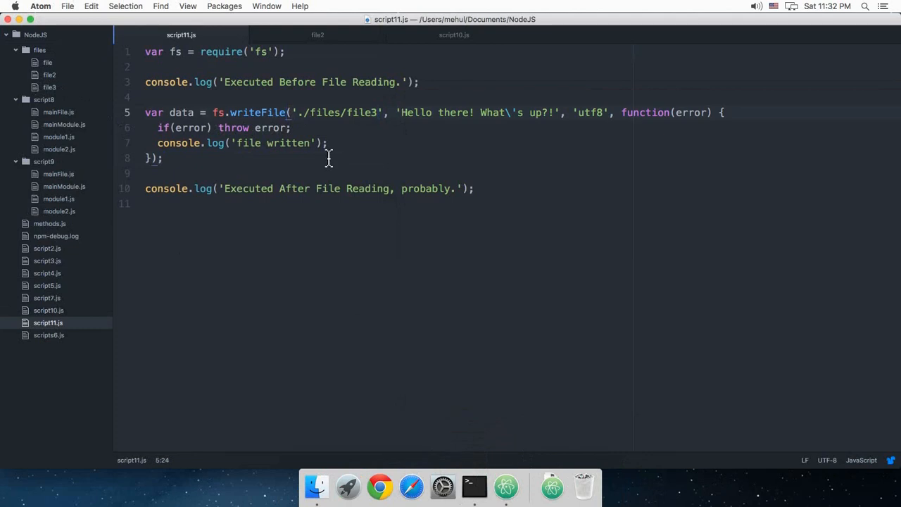
# Step: Rename the call to fs.writeFileSync and strip its error callback, ending after 'utf8'
pyautogui.write('Sync')
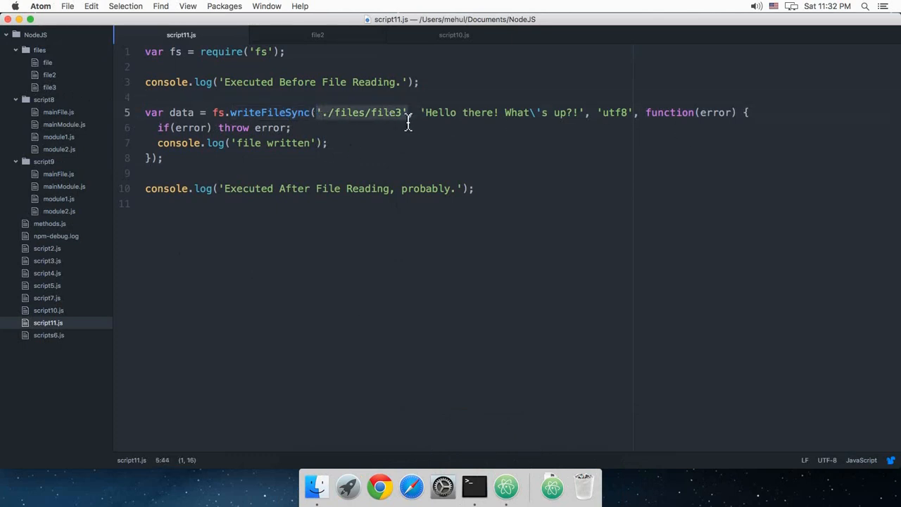
pyautogui.click(415, 158)
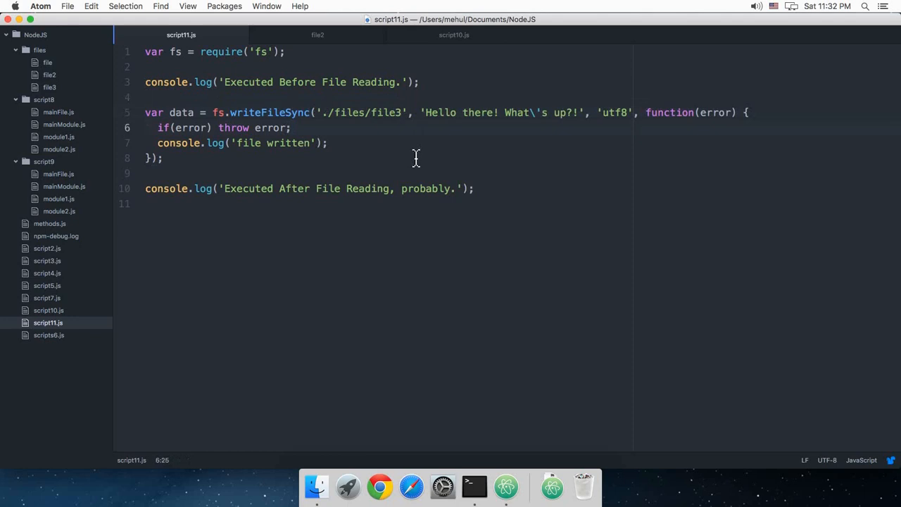
pyautogui.click(290, 126)
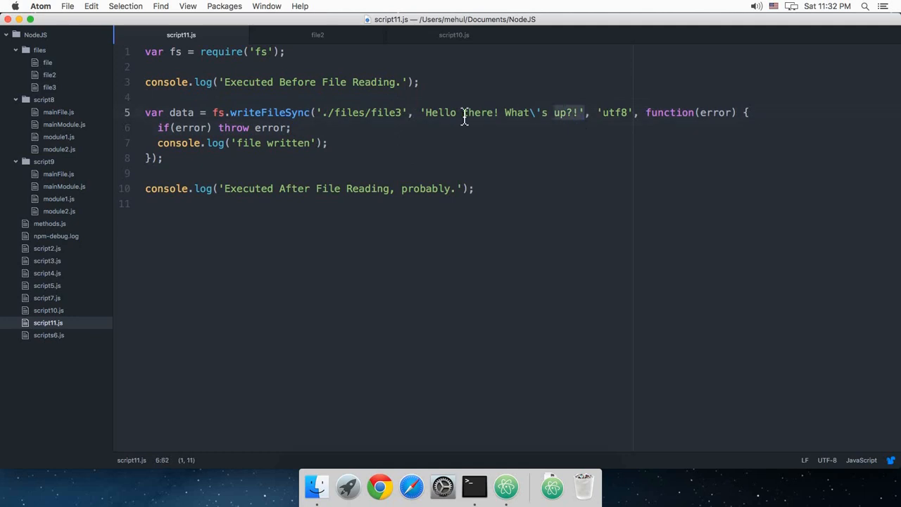
pyautogui.click(598, 118)
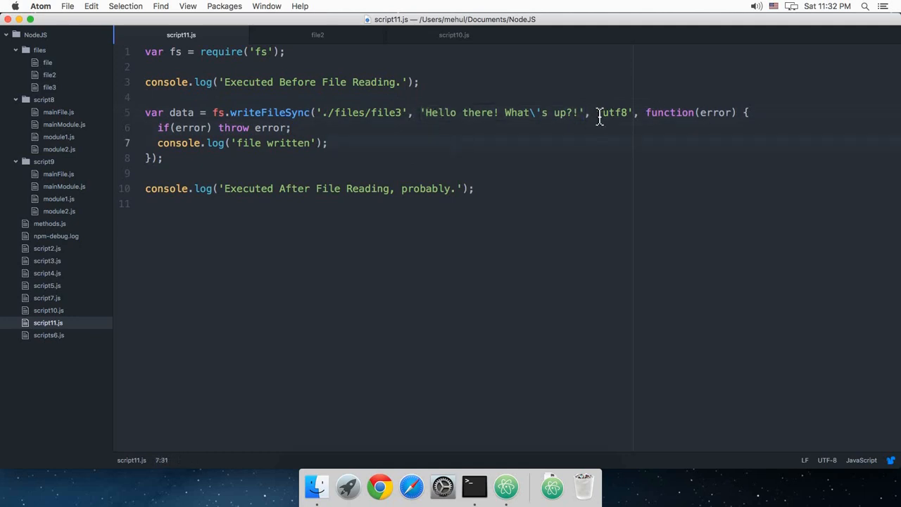
pyautogui.moveTo(654, 142)
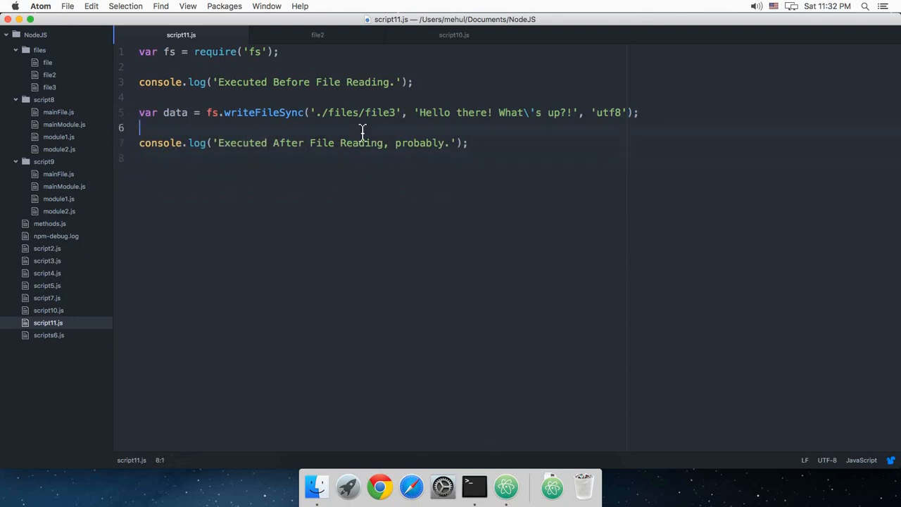
# Step: Add console.log('file written') after the write to './files/fileSync' and run it in Terminal
pyautogui.write('console.log')
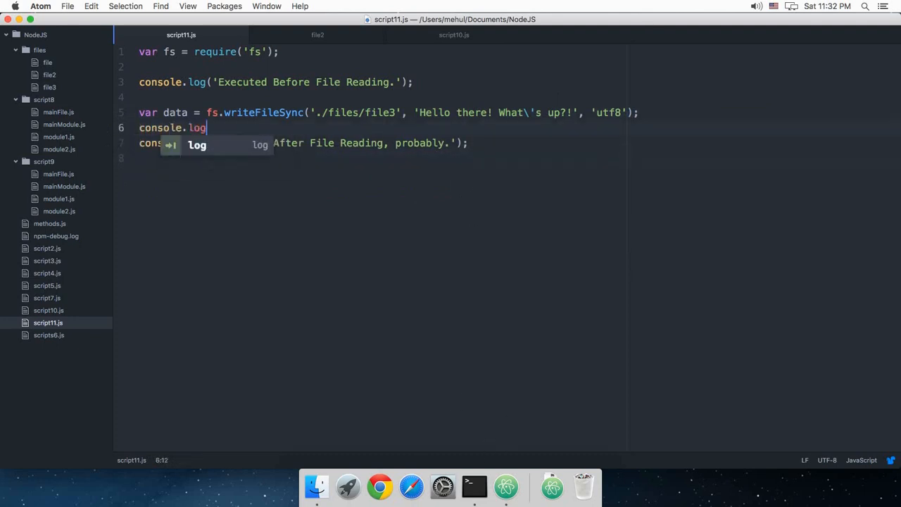
pyautogui.write("('fil")
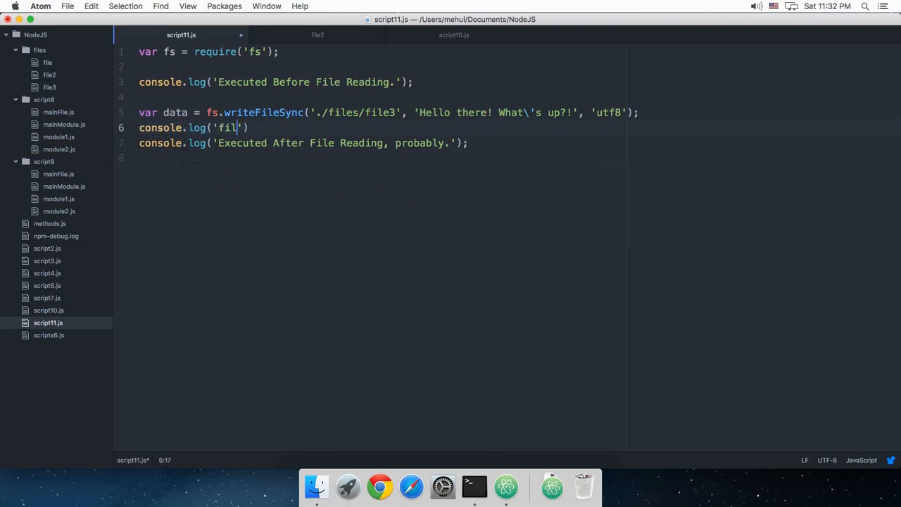
pyautogui.write('e written')
pyautogui.click(389, 113)
pyautogui.write('Sync')
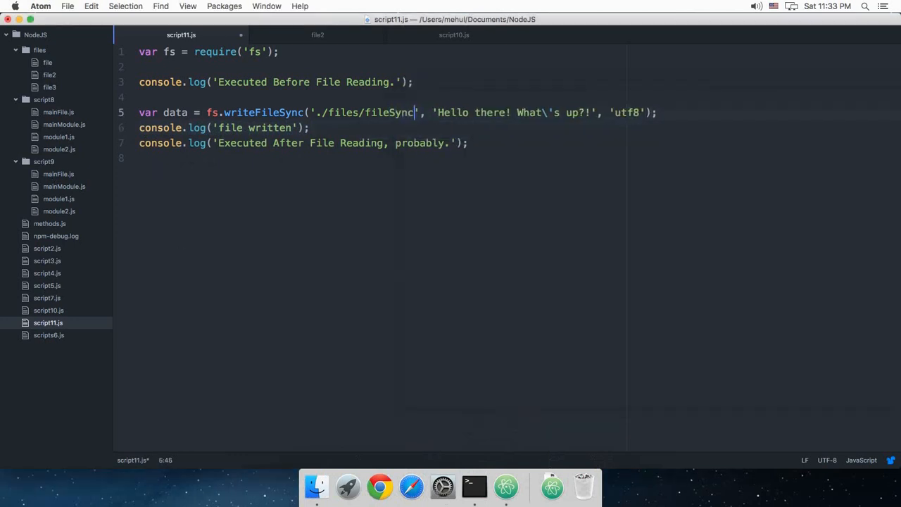
pyautogui.click(474, 485)
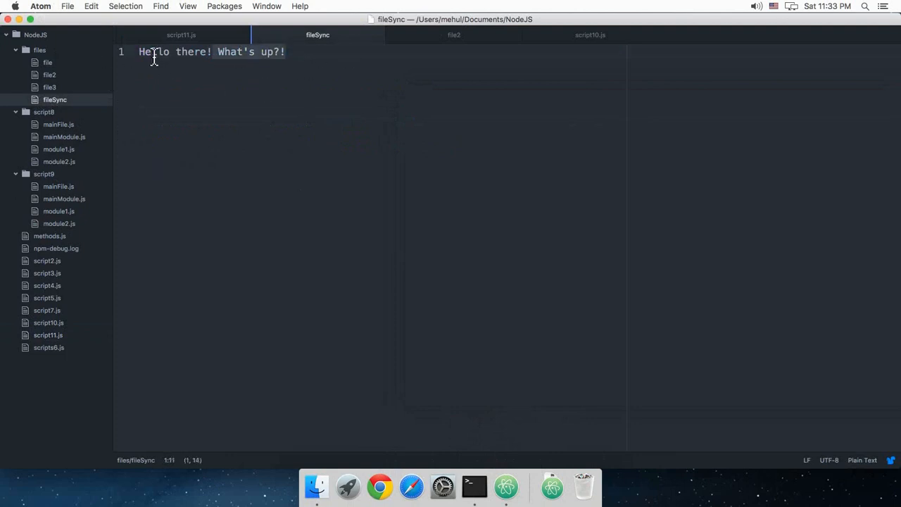
# Step: Switch back to script11.js and review the writeFileSync call to './files/fileSync' without editing
pyautogui.click(180, 33)
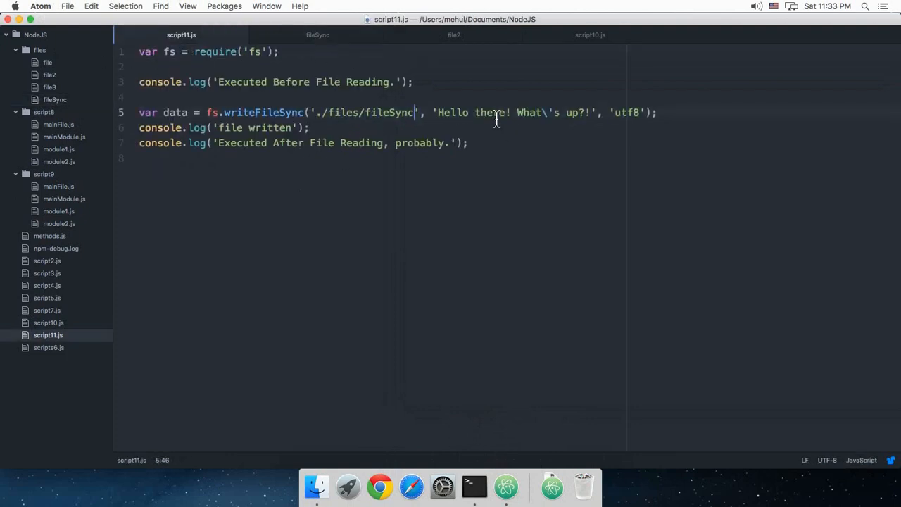
pyautogui.click(468, 143)
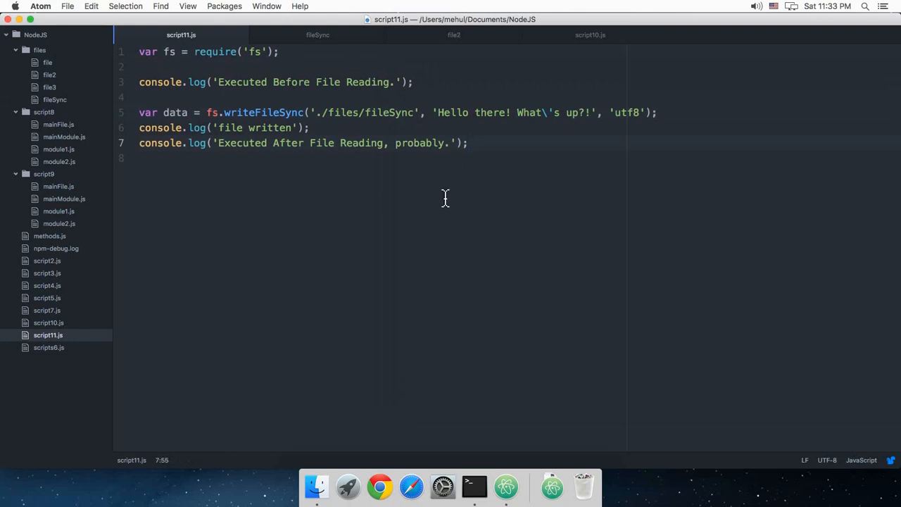
pyautogui.click(470, 143)
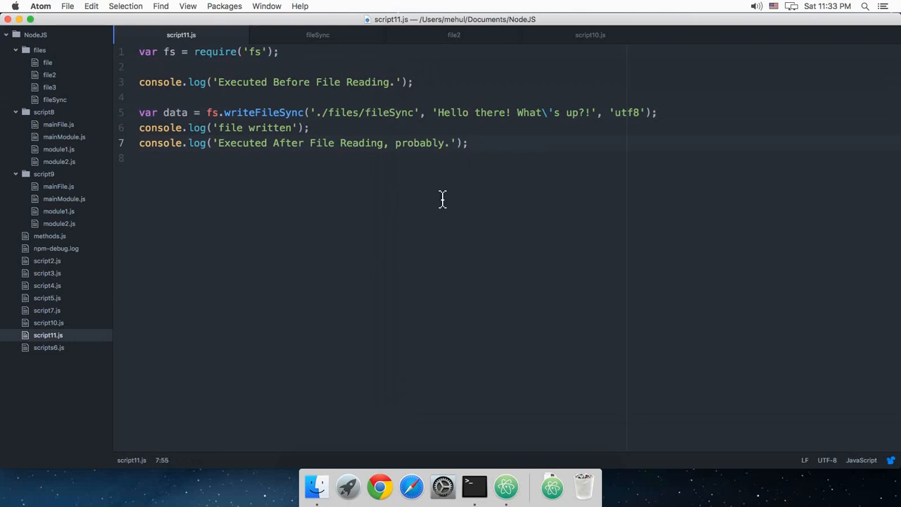
pyautogui.click(467, 144)
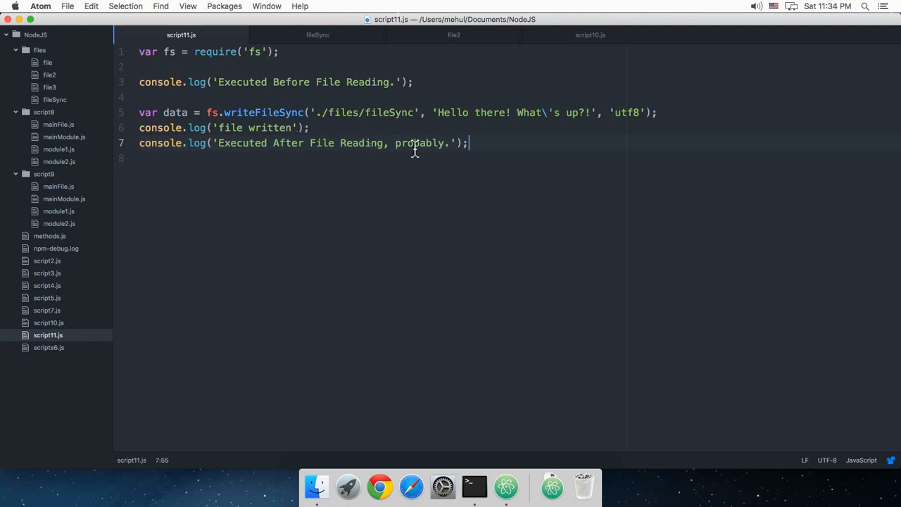
pyautogui.moveTo(327, 112)
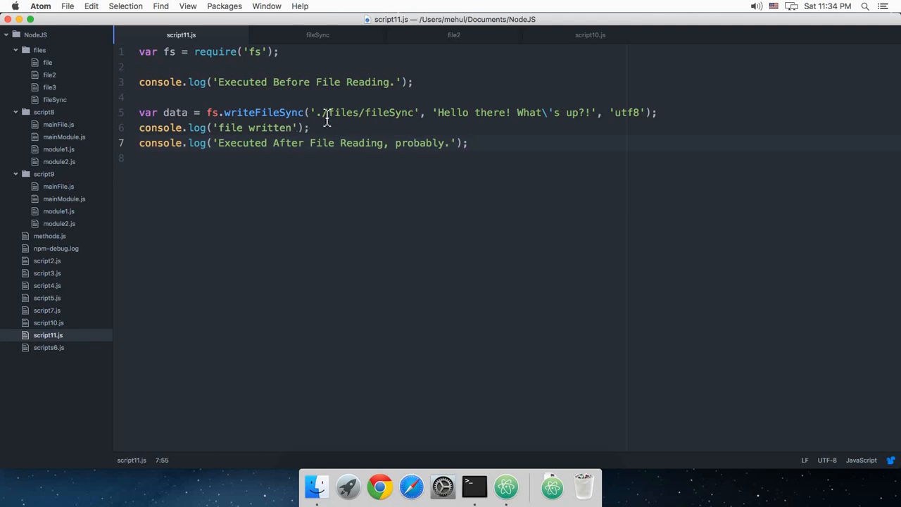
pyautogui.click(437, 113)
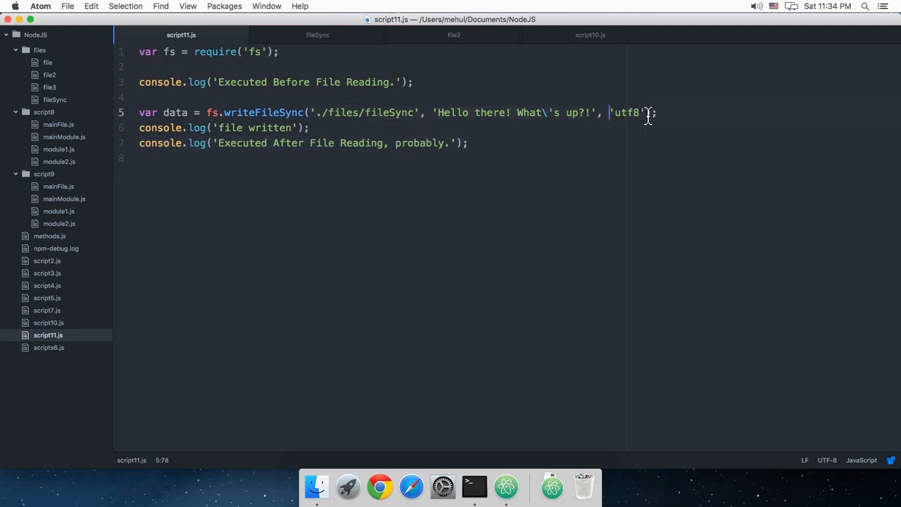
pyautogui.click(482, 158)
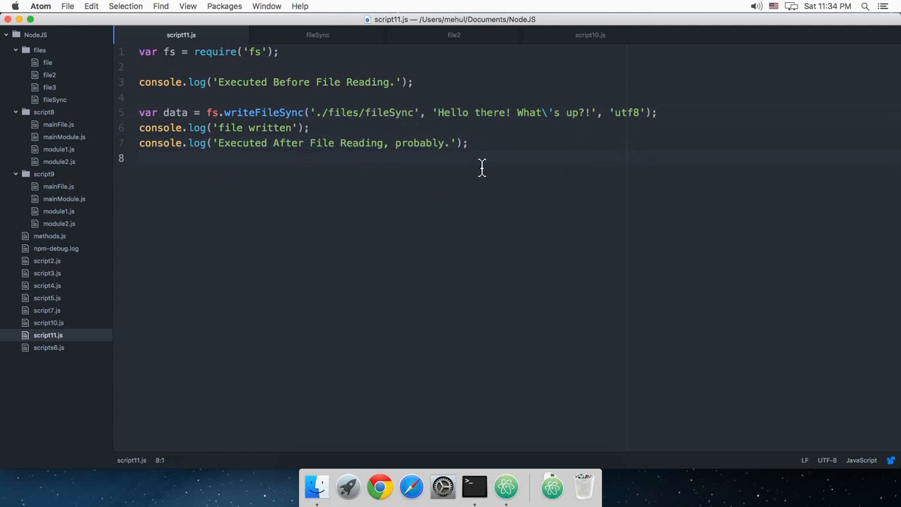